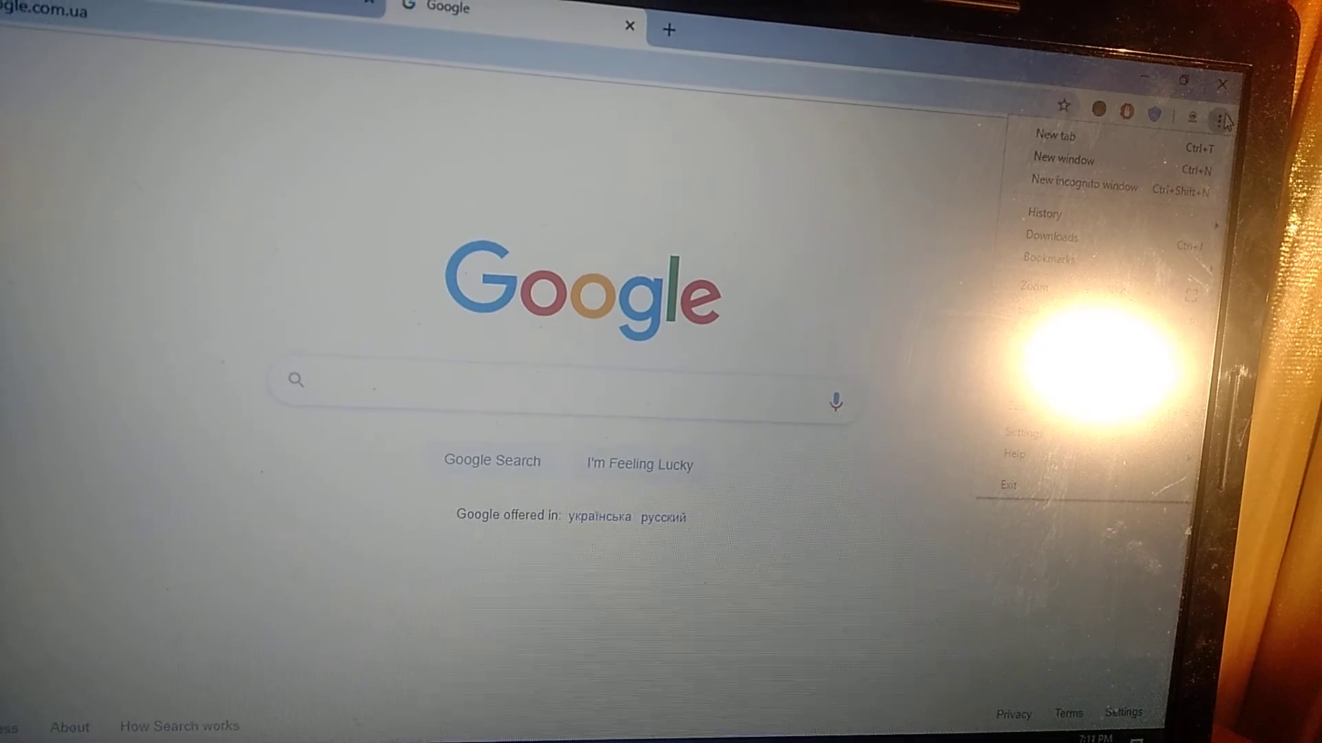
Open Chrome's Settings from the three-dot browser menu.
left_click(1024, 409)
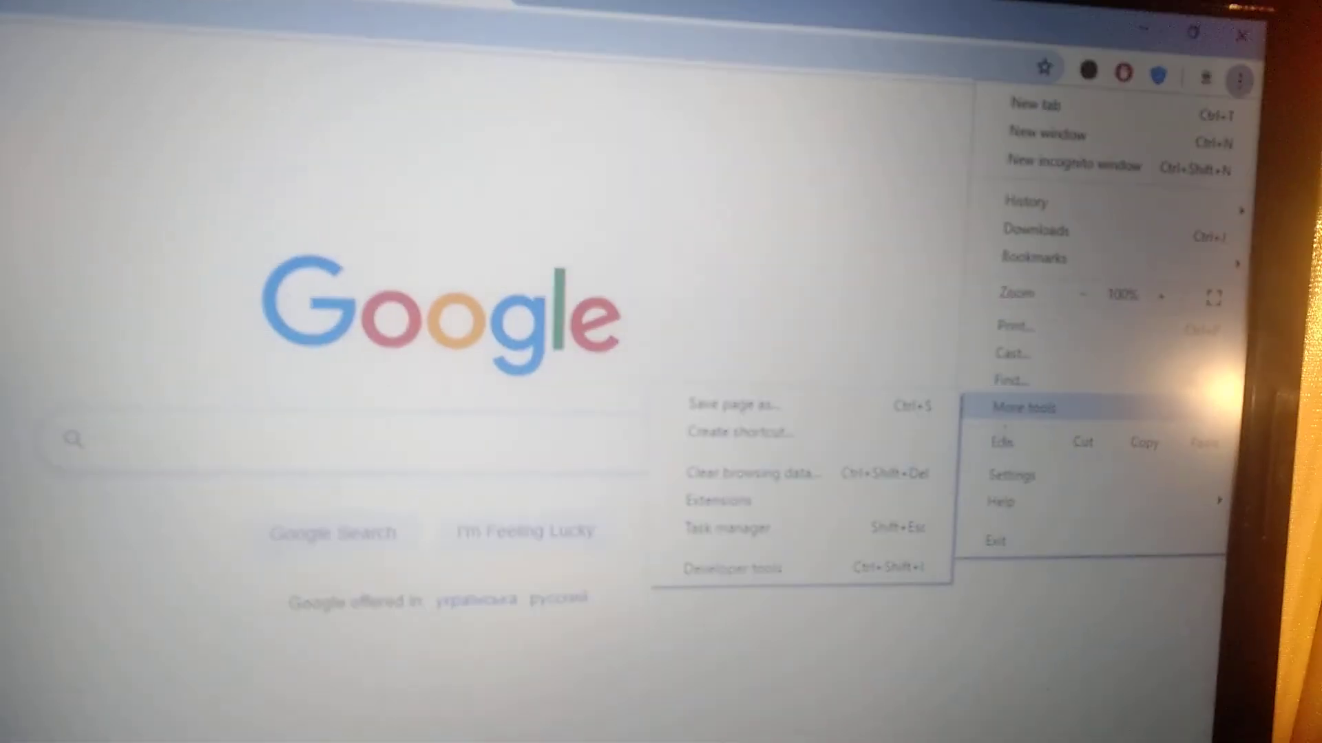
left_click(1010, 474)
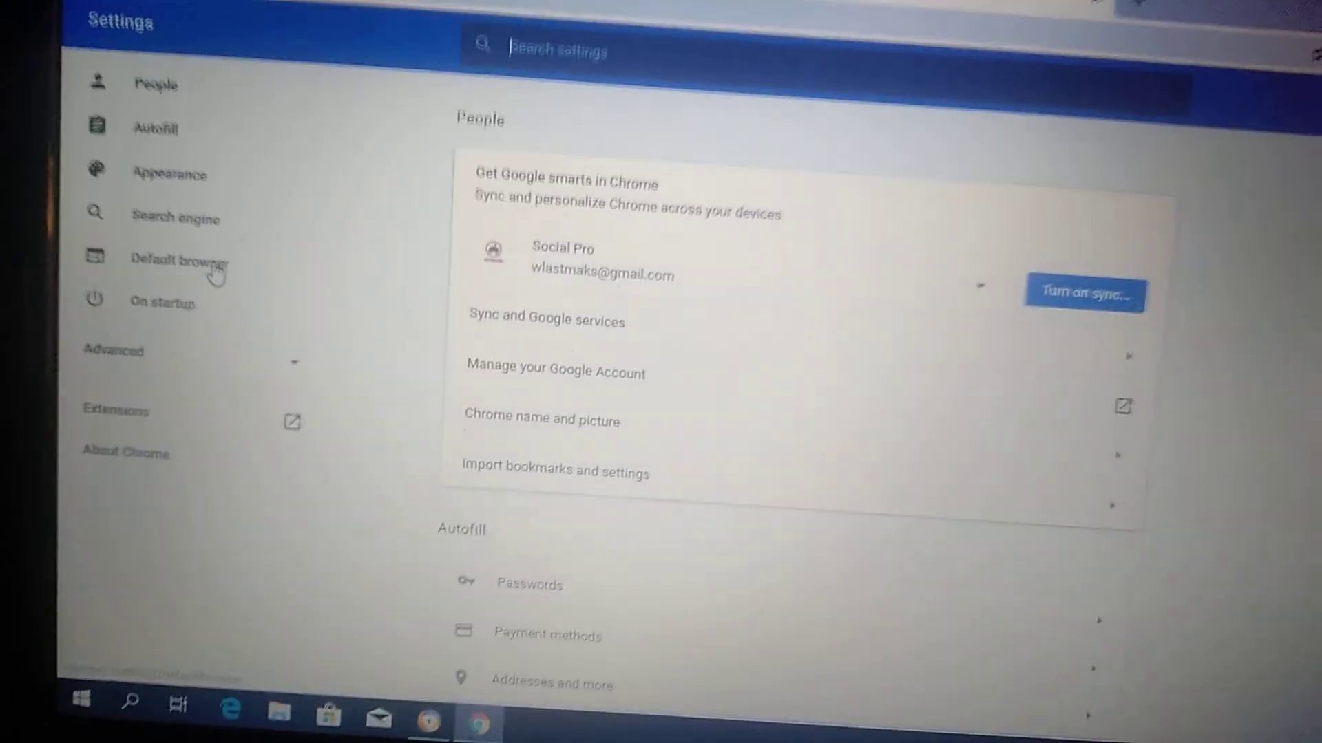
Request Chrome as the default browser from the Default browser settings section.
left_click(176, 268)
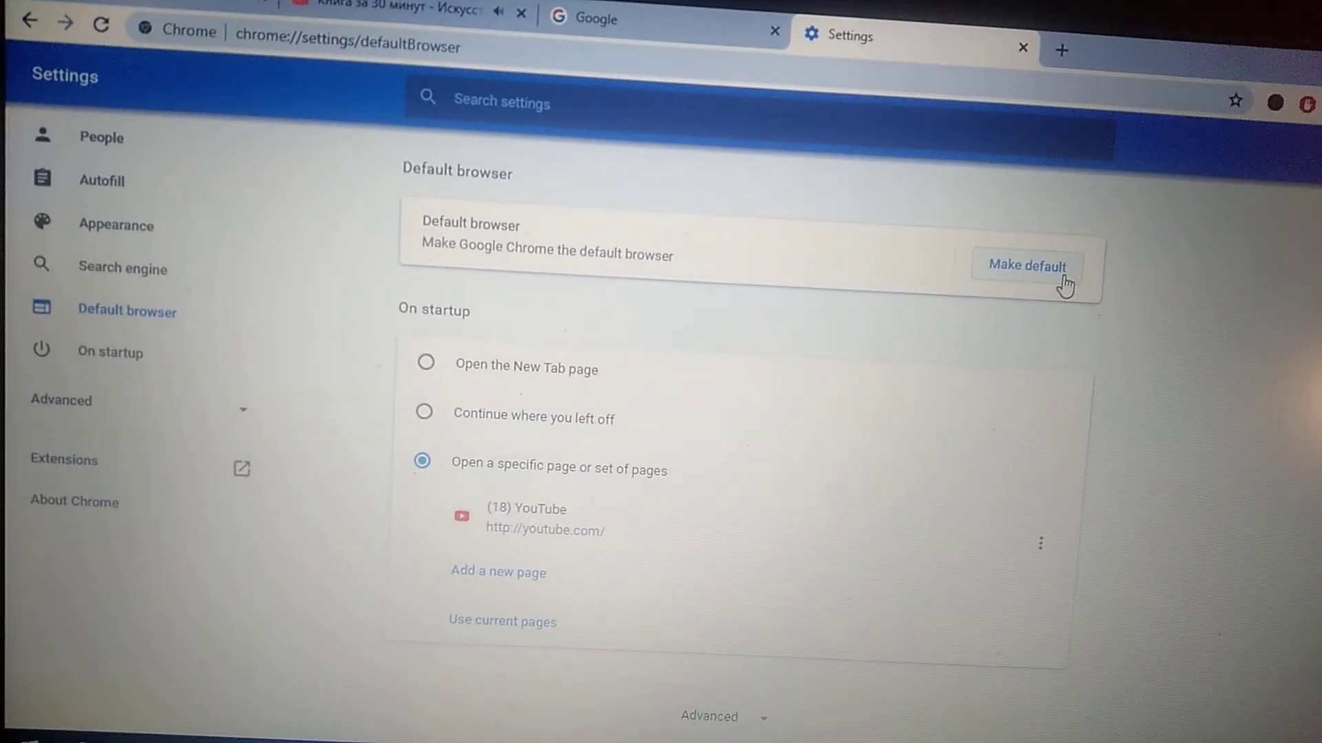
left_click(1026, 266)
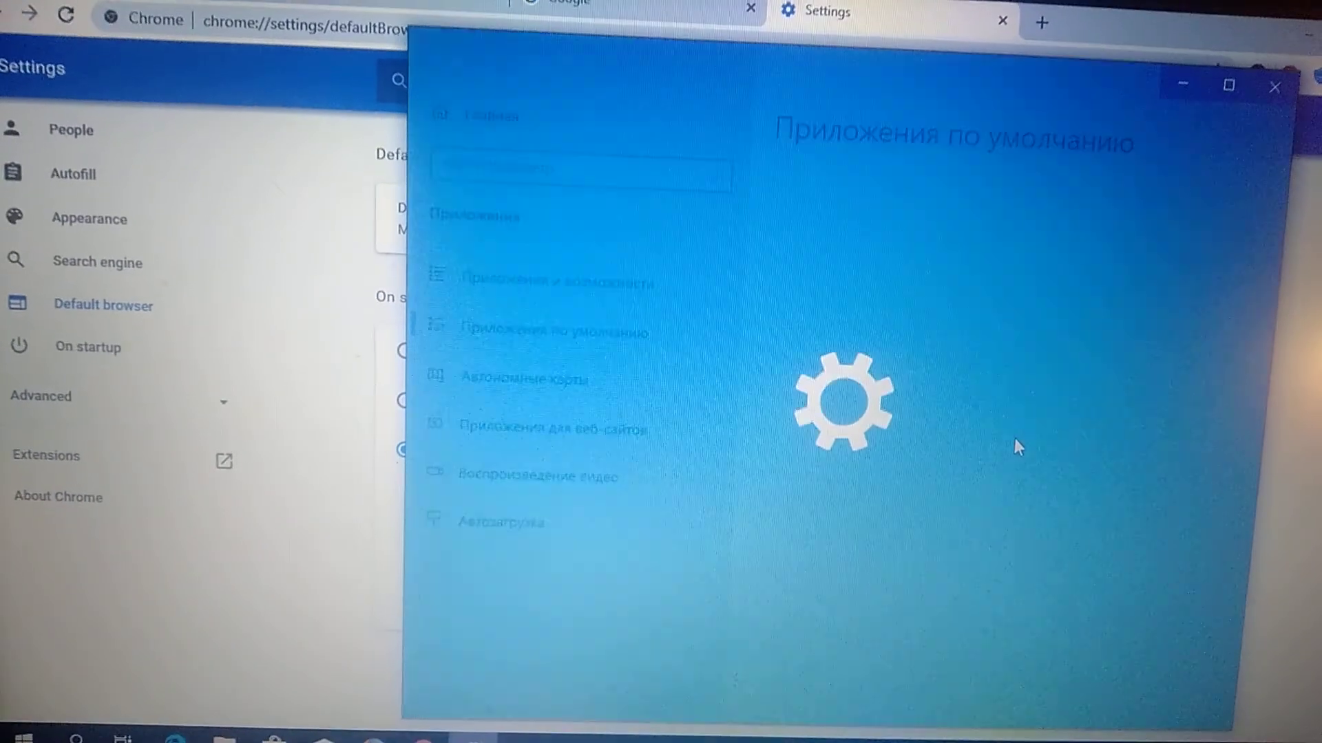
left_click(801, 215)
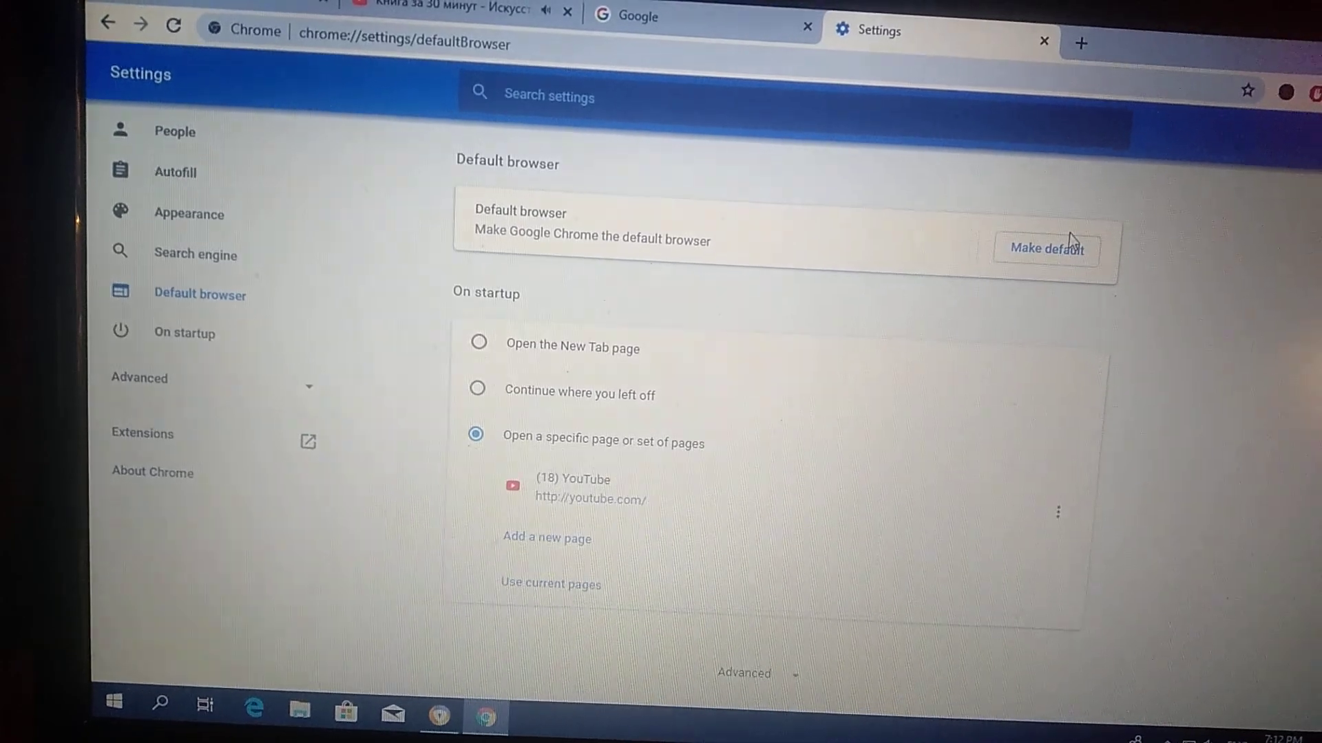
Choose Google Chrome as the Windows web browser and close Settings.
left_click(1045, 248)
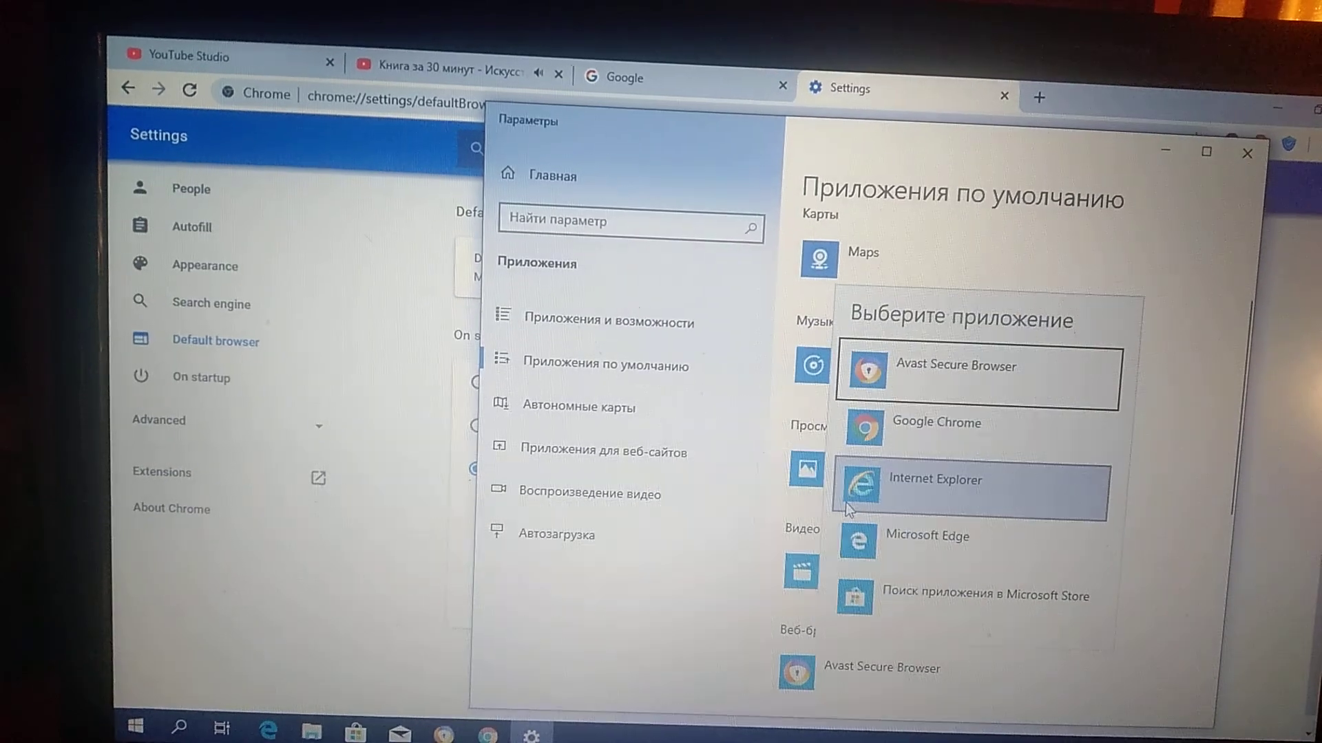
mouse_move(928, 424)
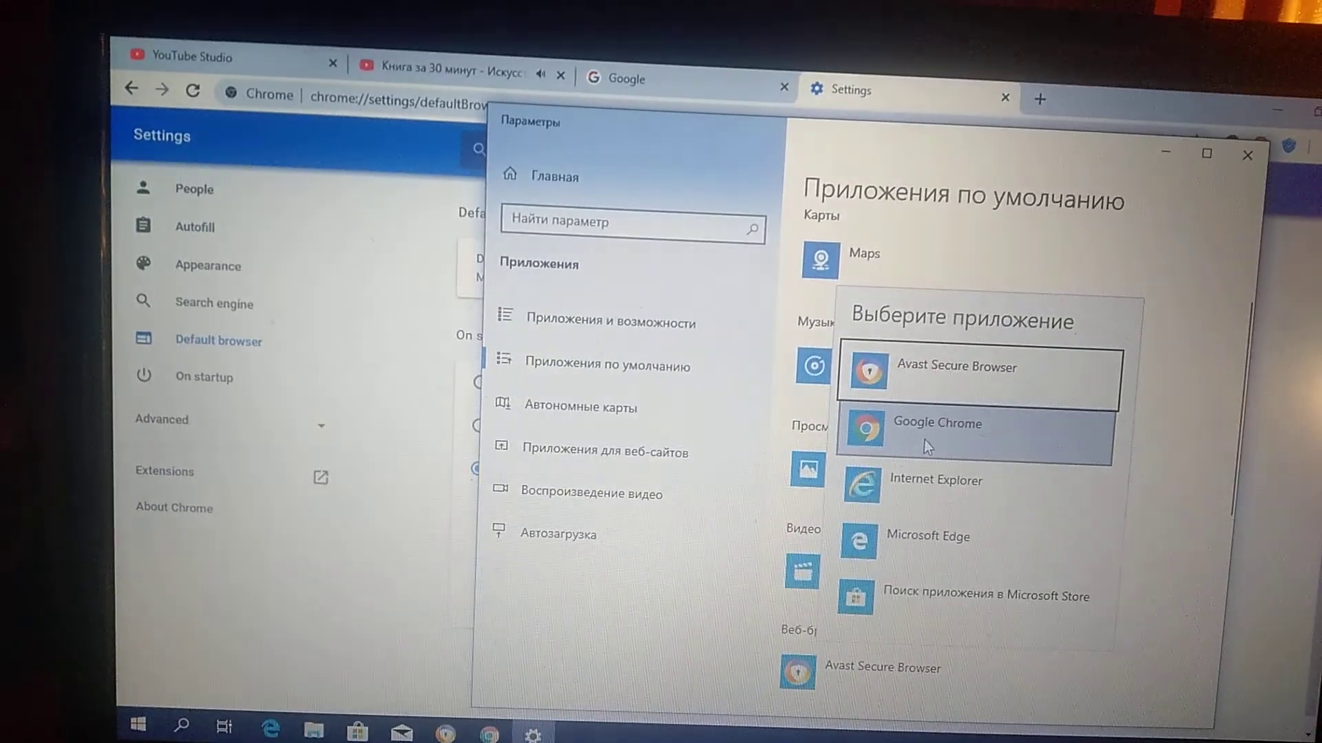
left_click(935, 422)
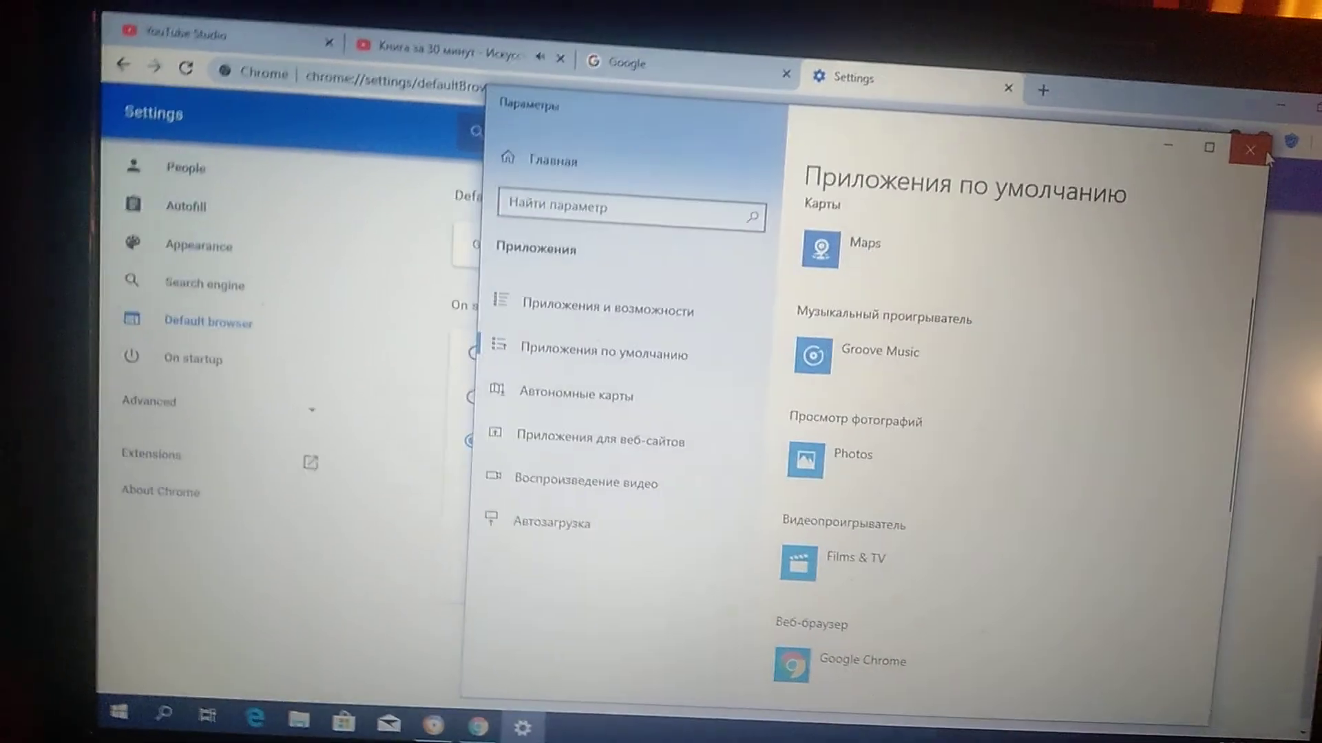
left_click(1250, 150)
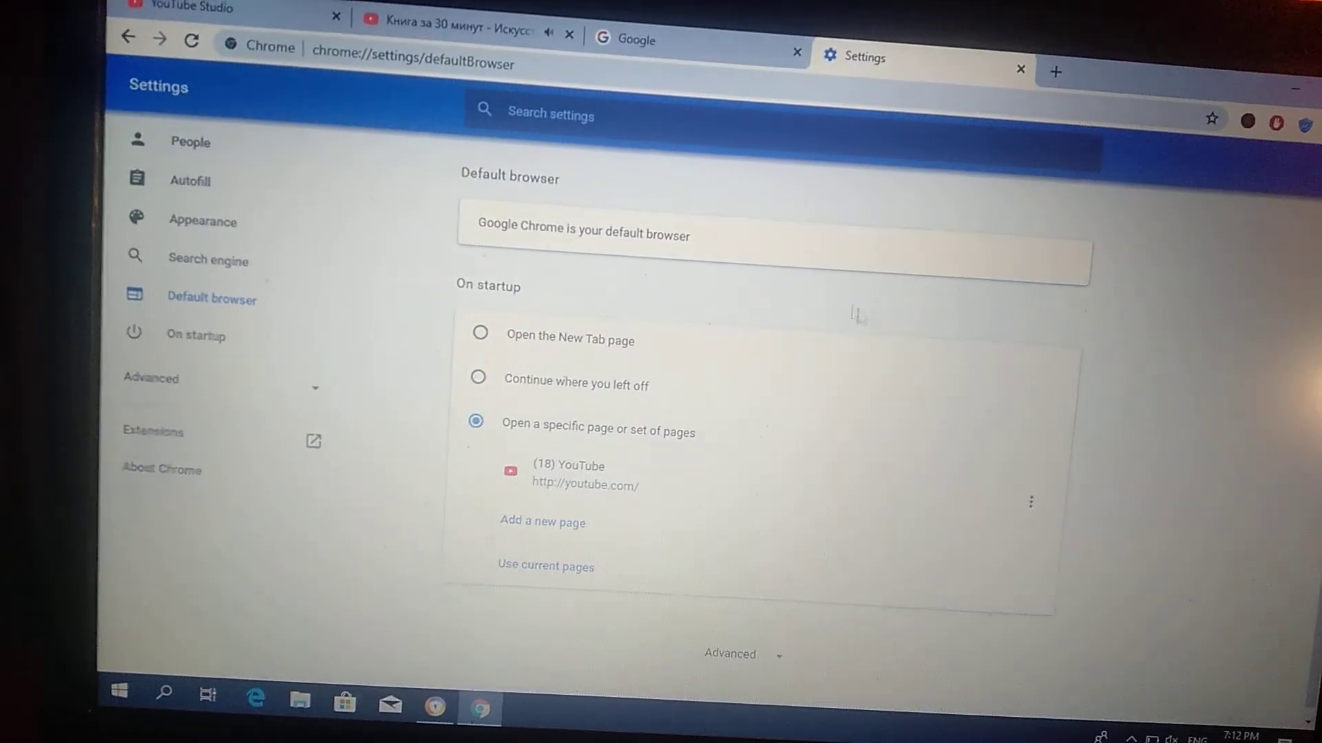